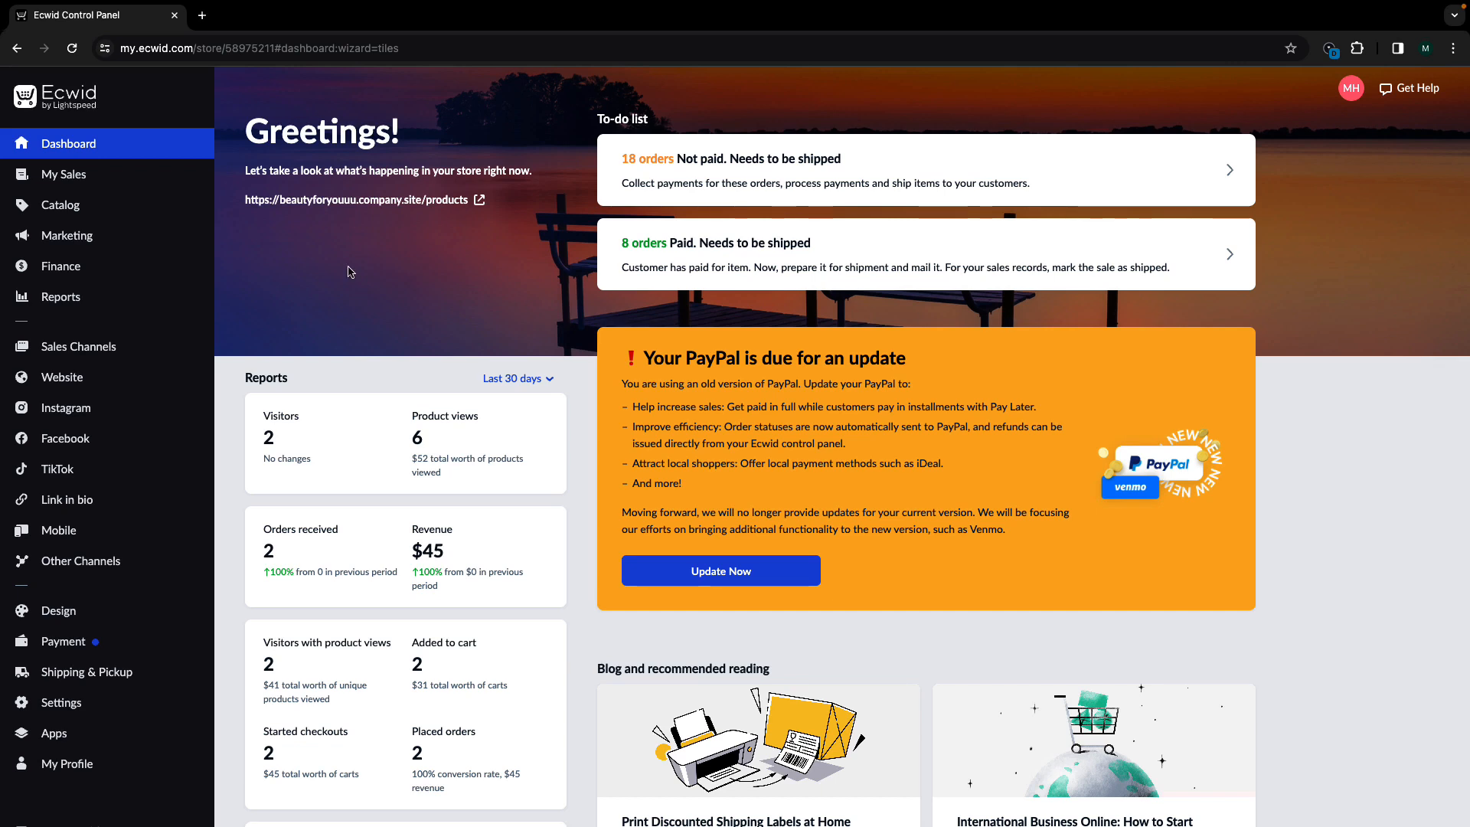
Filter the store's orders to pre-orders only and scroll through the results
left_click(63, 174)
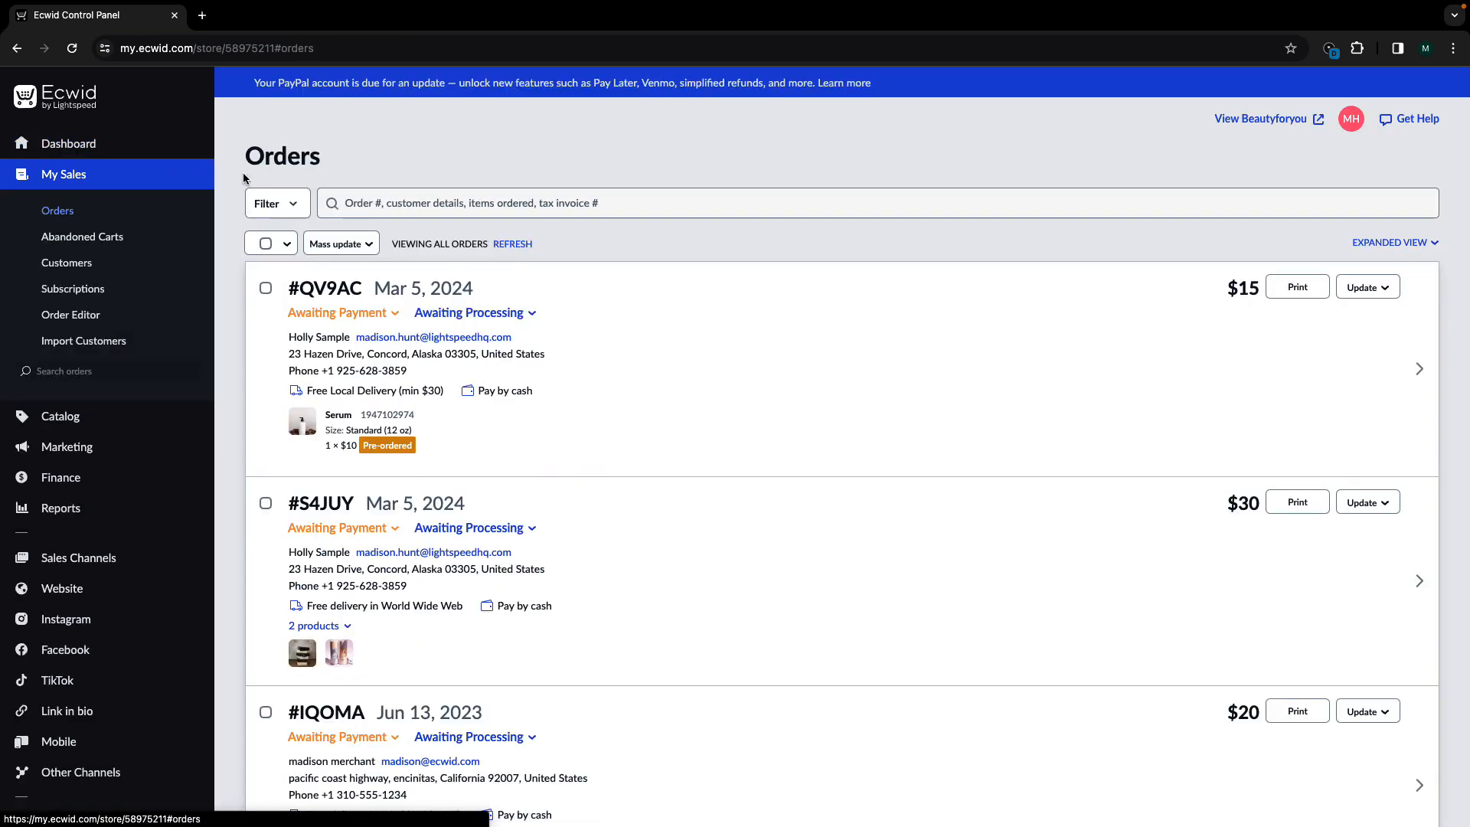
left_click(273, 204)
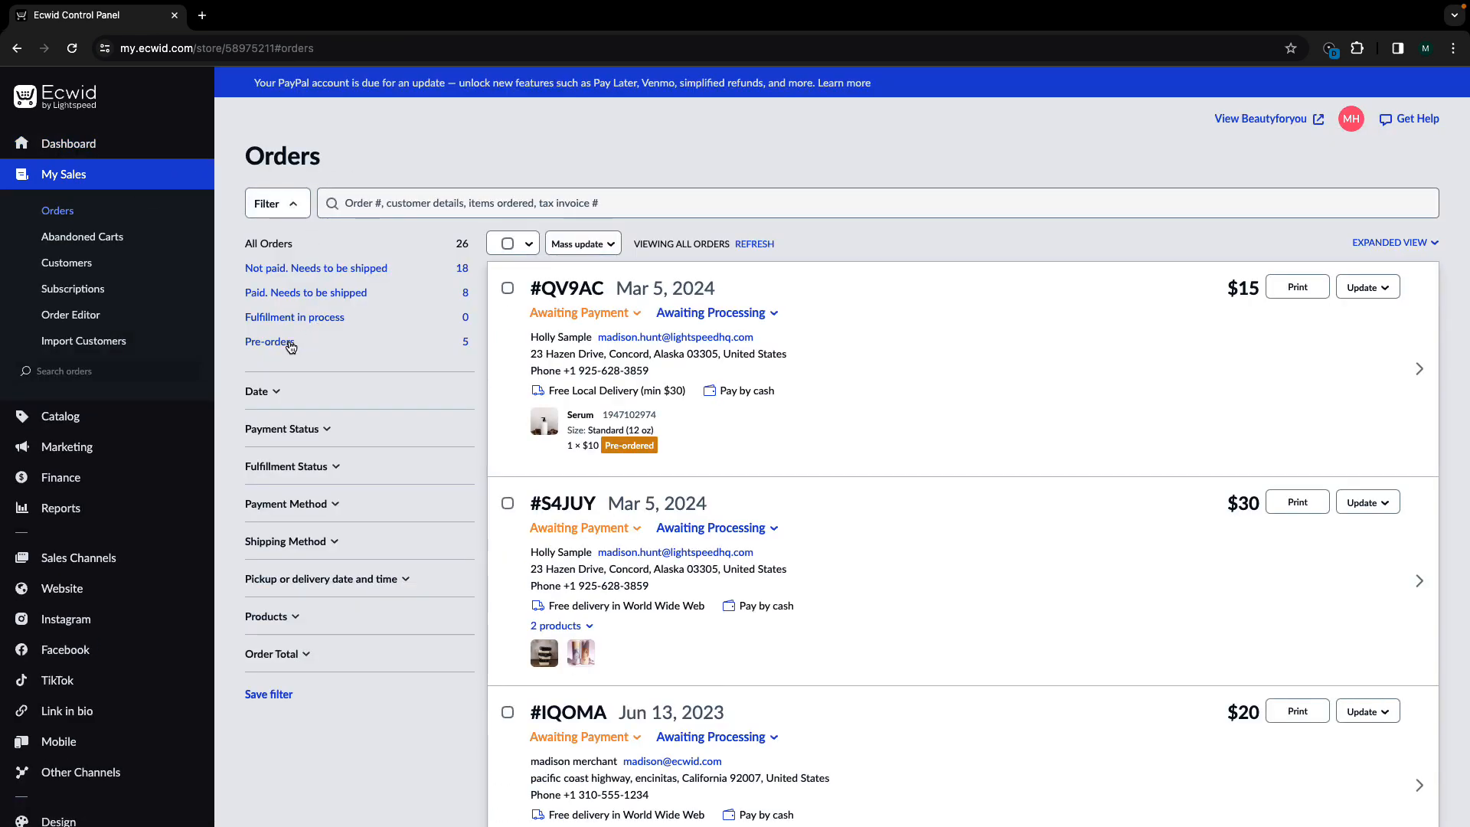
left_click(270, 342)
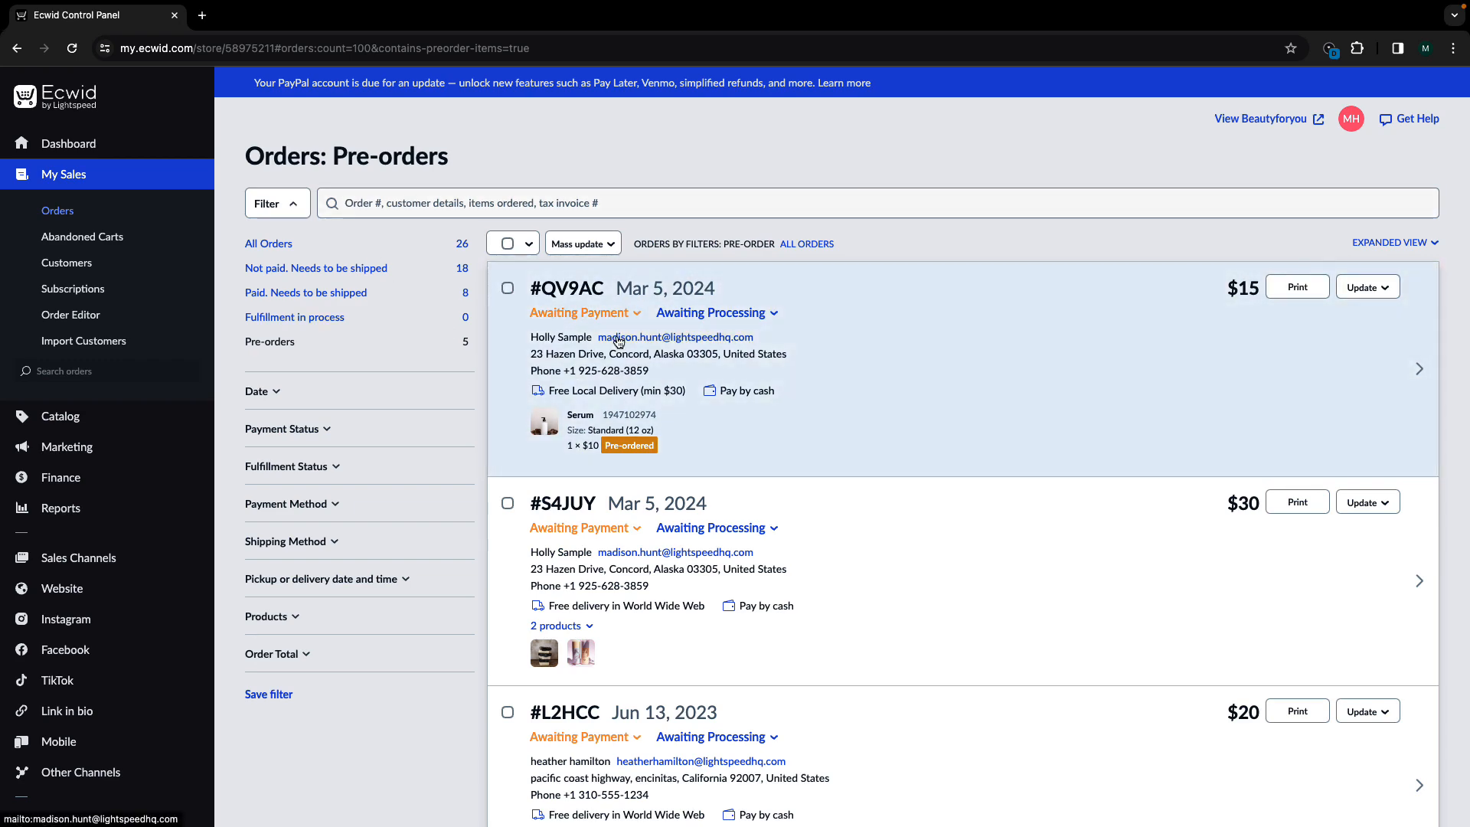
scroll("down", 3)
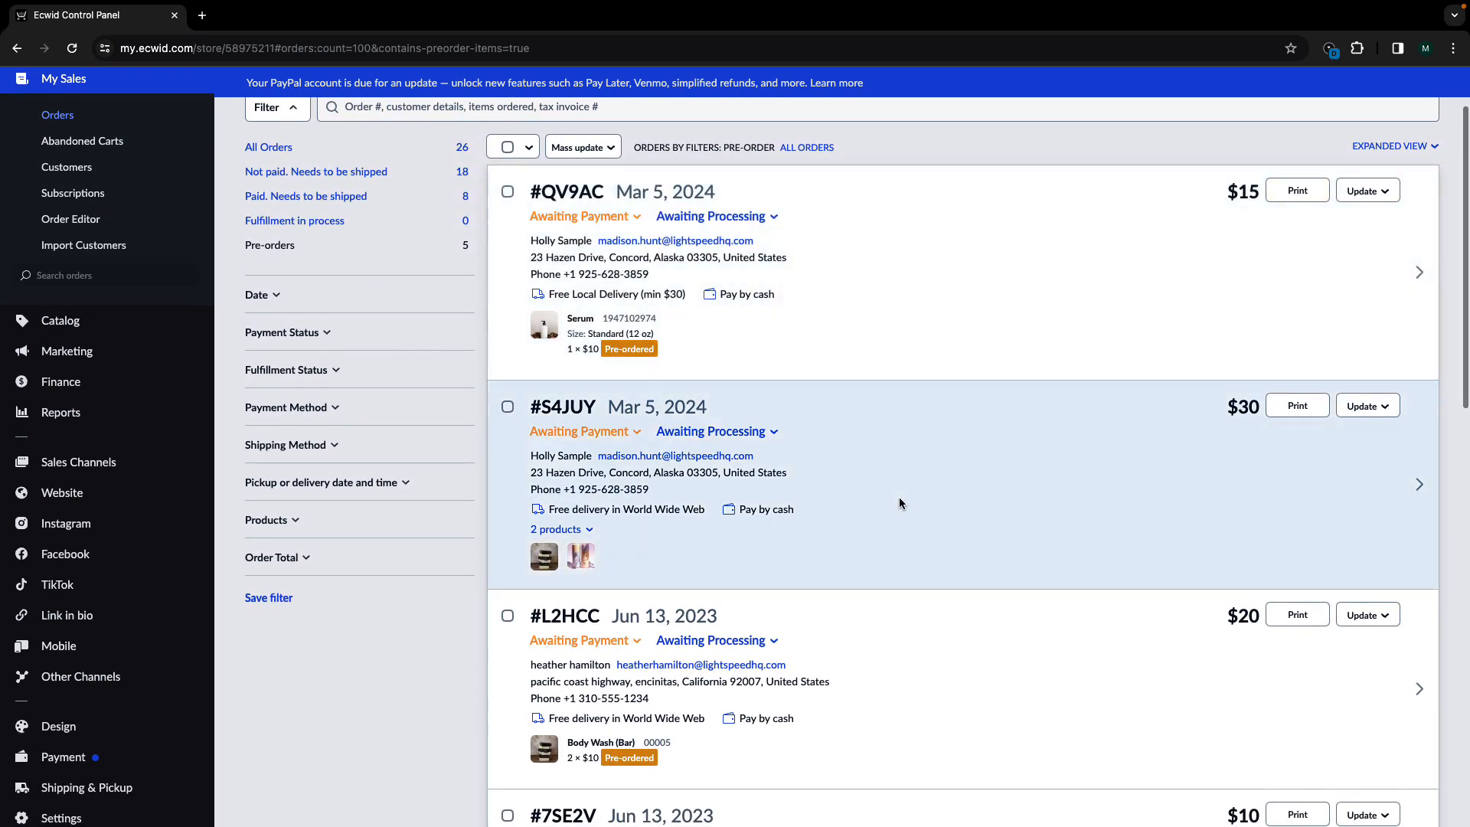
scroll("down", 3)
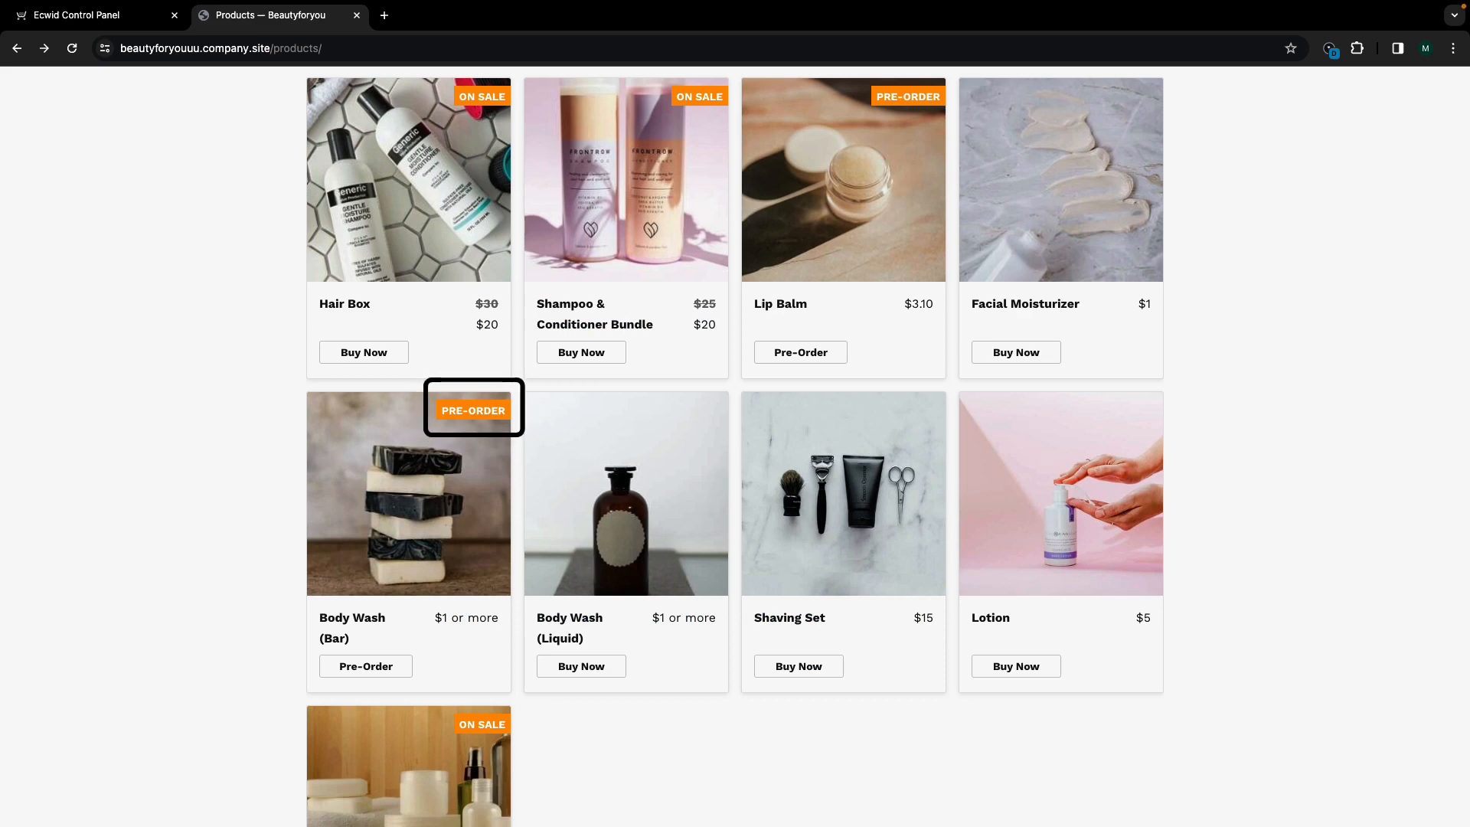
View the Body Wash (Bar) pre-order page, then select the Serum's Large (20oz) size
left_click(408, 493)
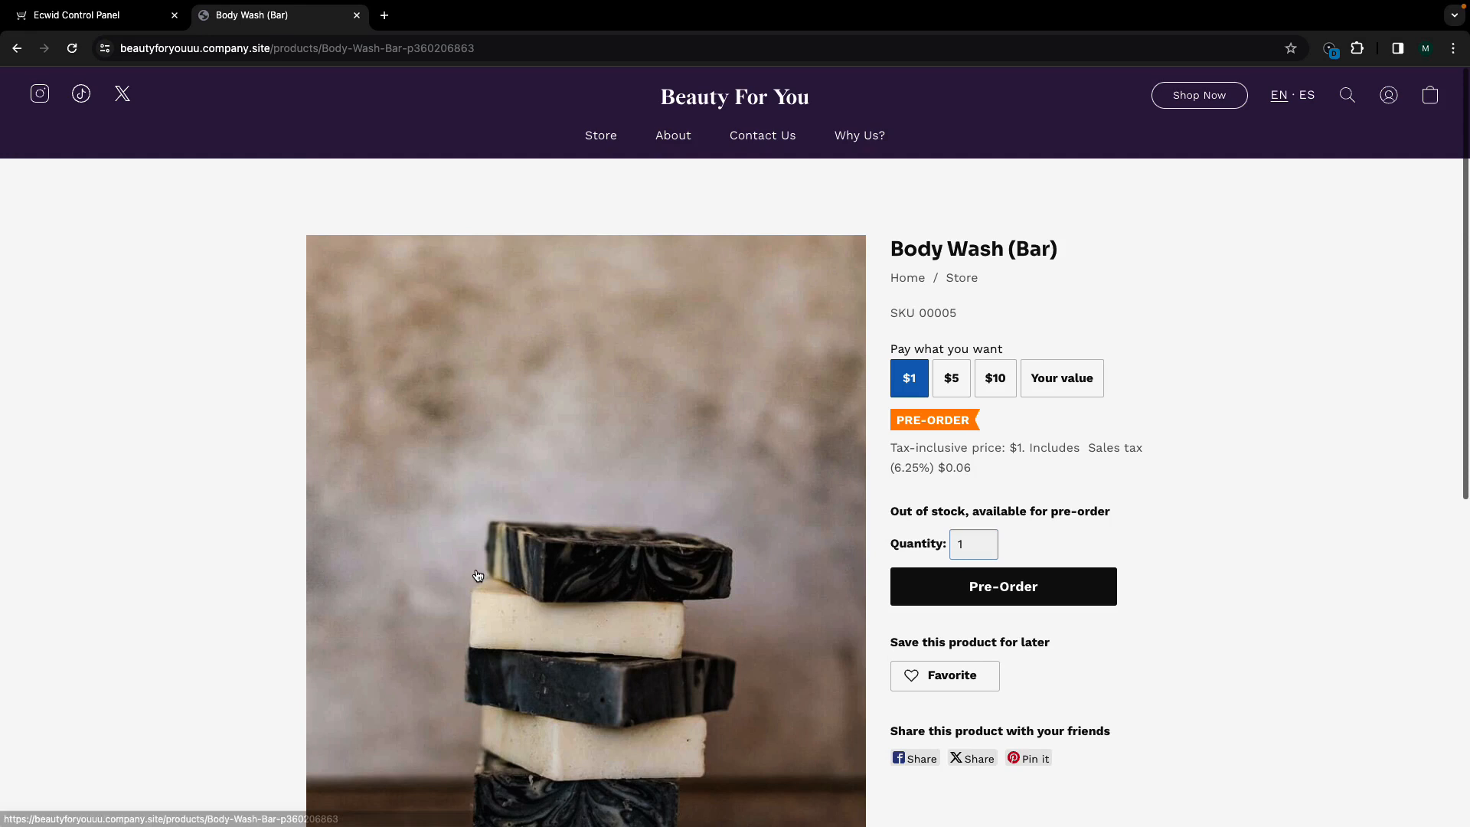
scroll("down", 3)
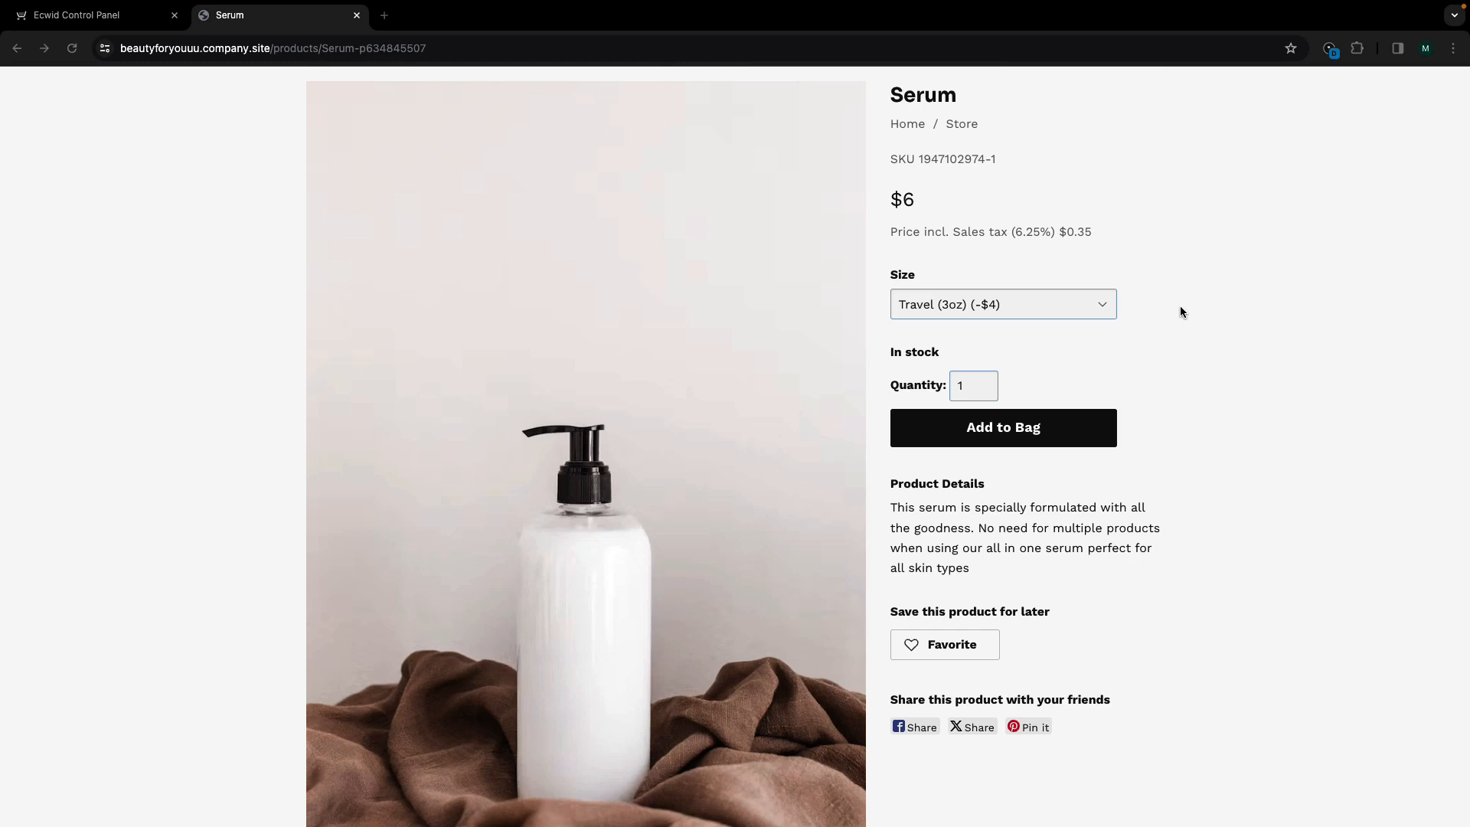
left_click(1001, 304)
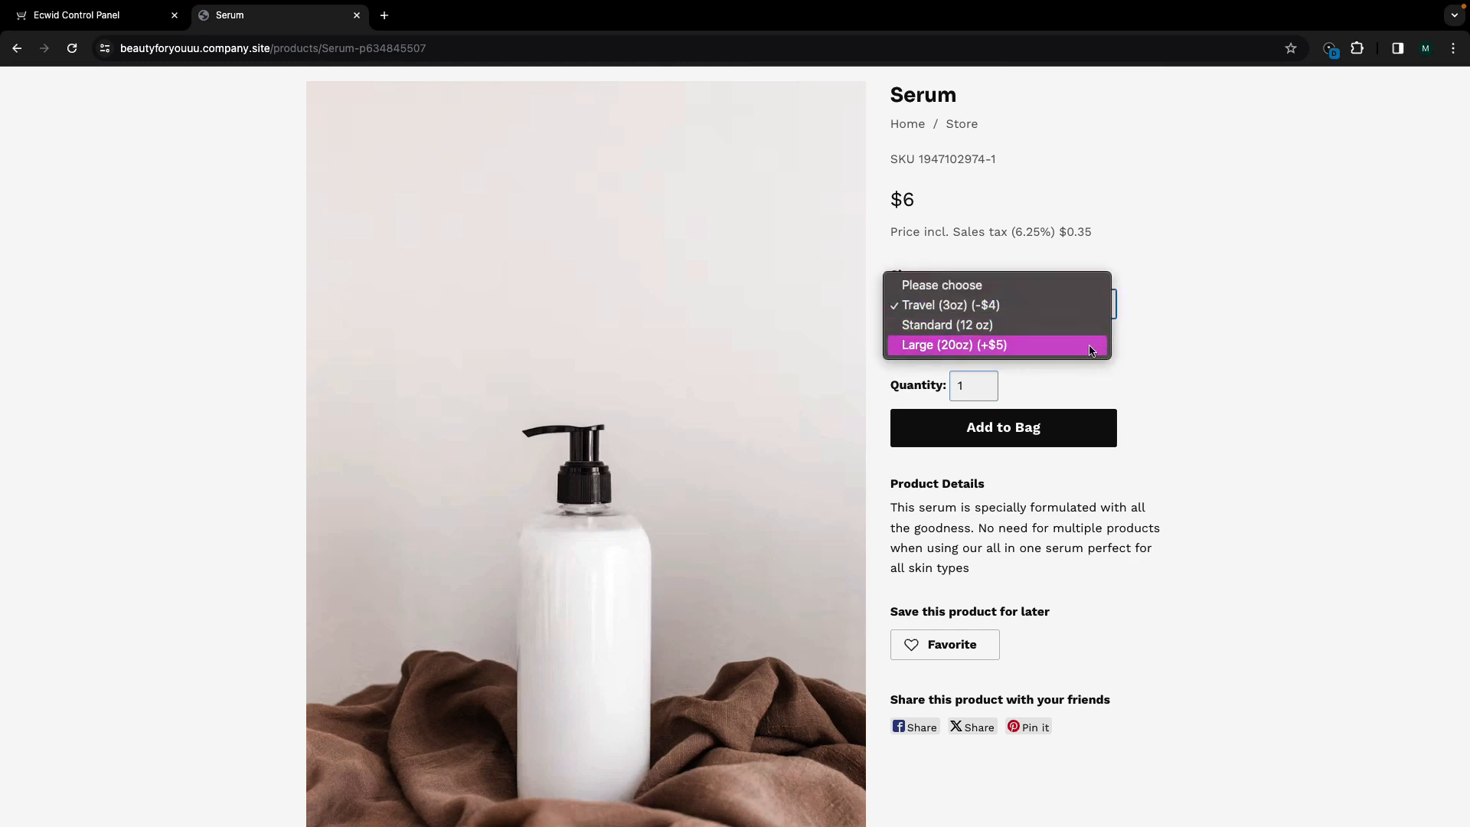
left_click(952, 344)
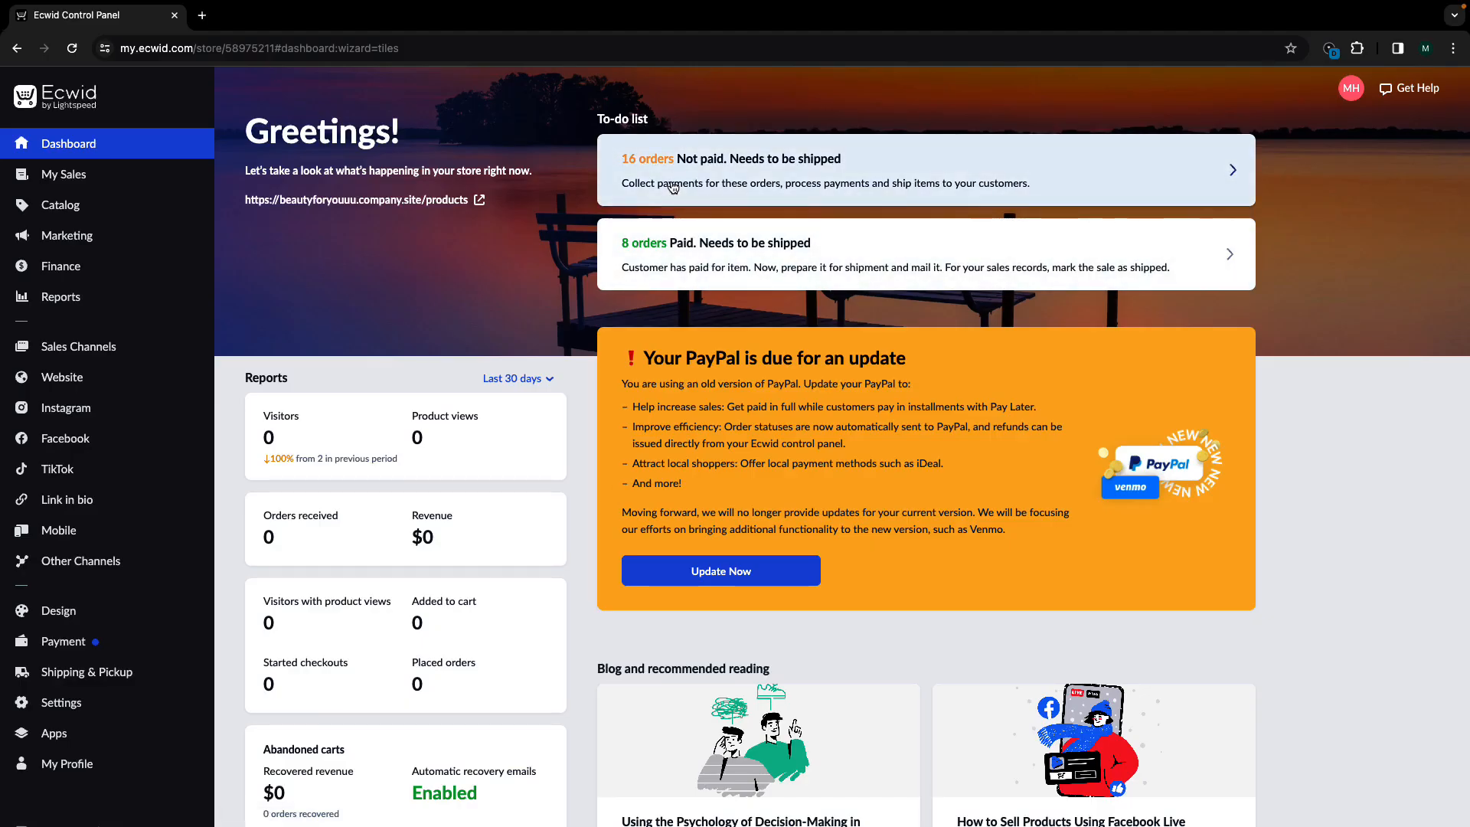
Open Catalog > Products from the dashboard sidebar
left_click(59, 205)
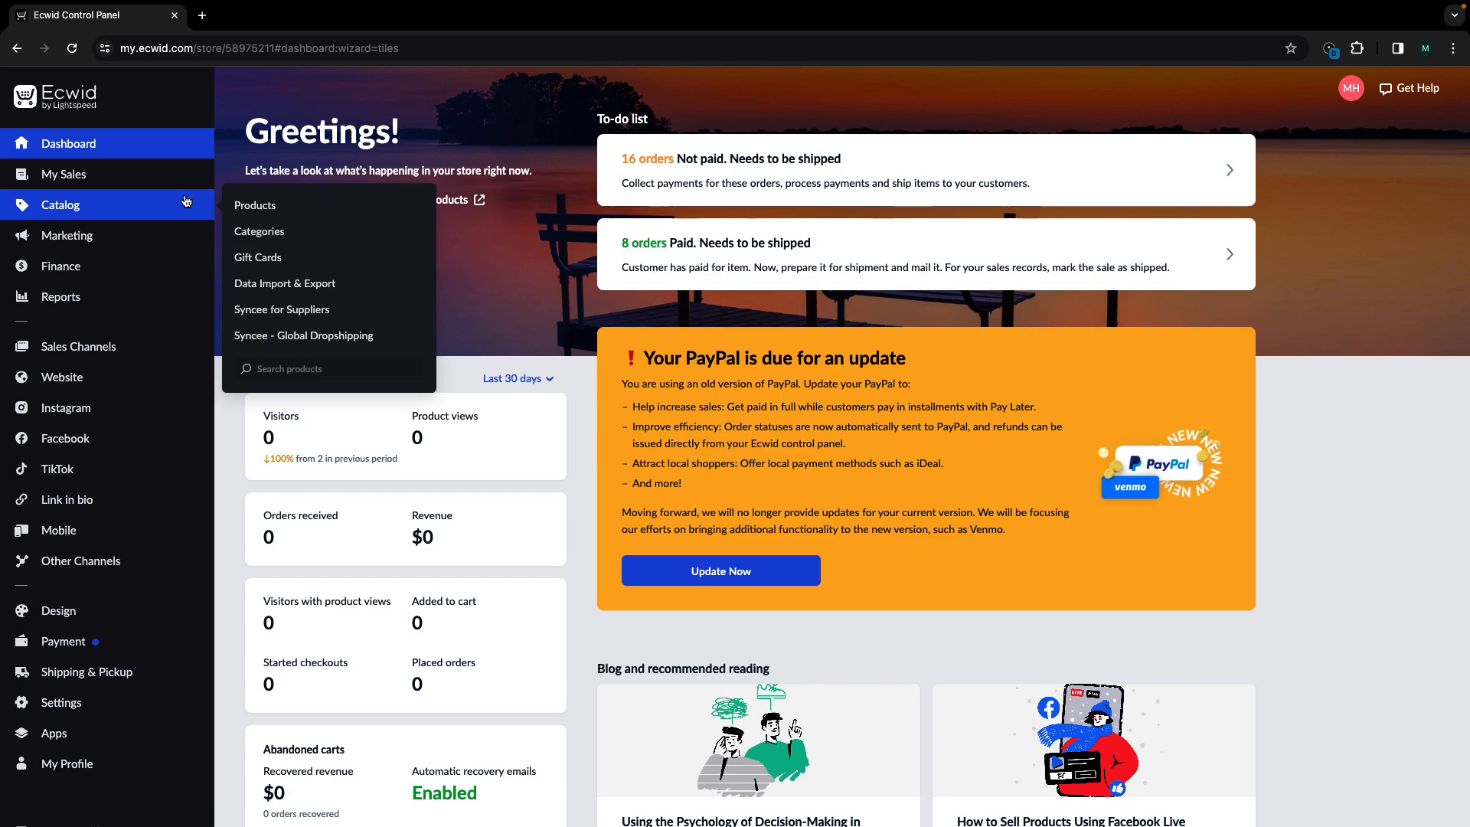
left_click(255, 204)
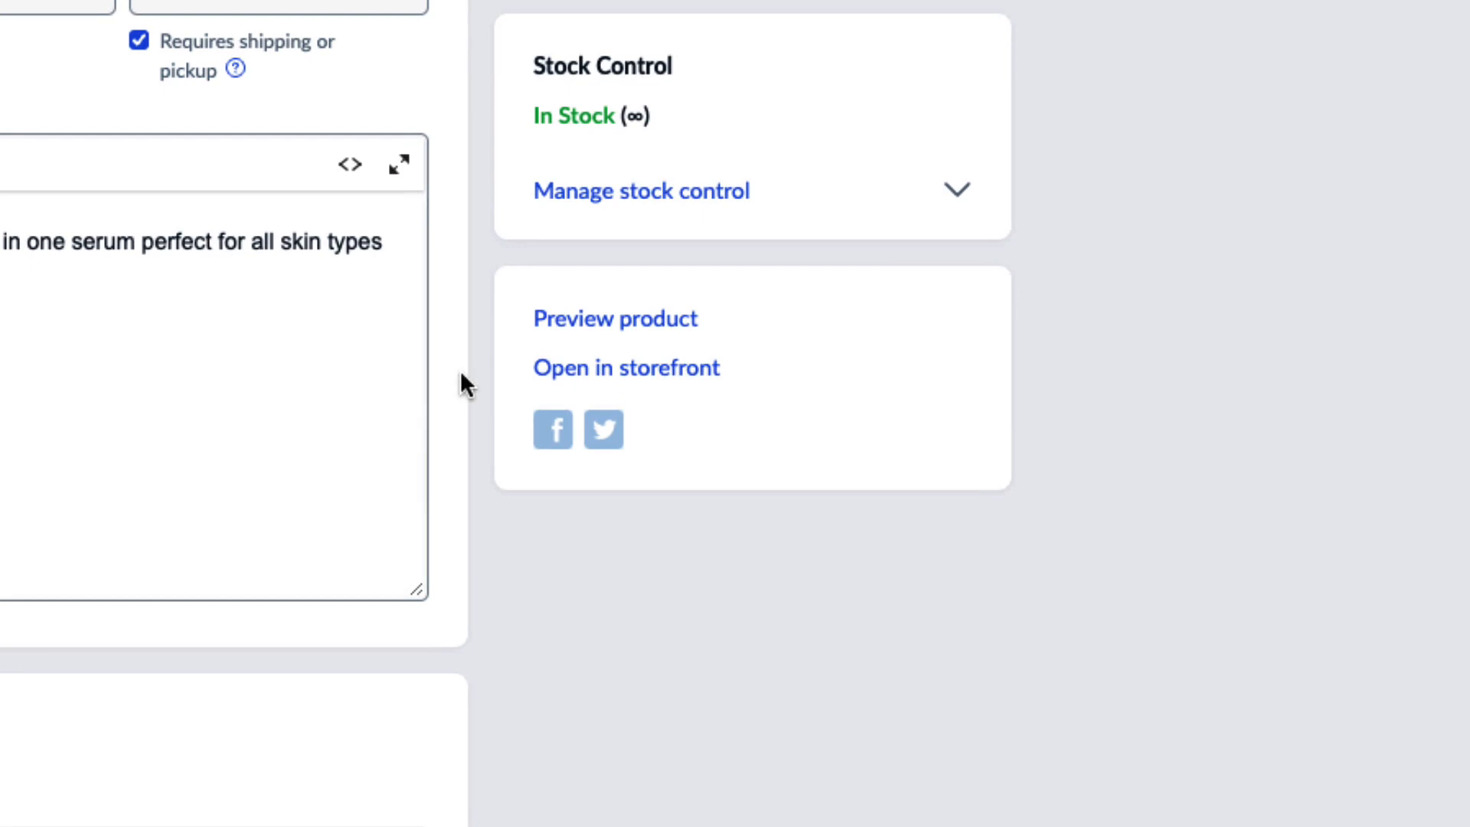
Set Serum stock to 0 items with 'Show and allow pre-order' when out of stock
left_click(640, 191)
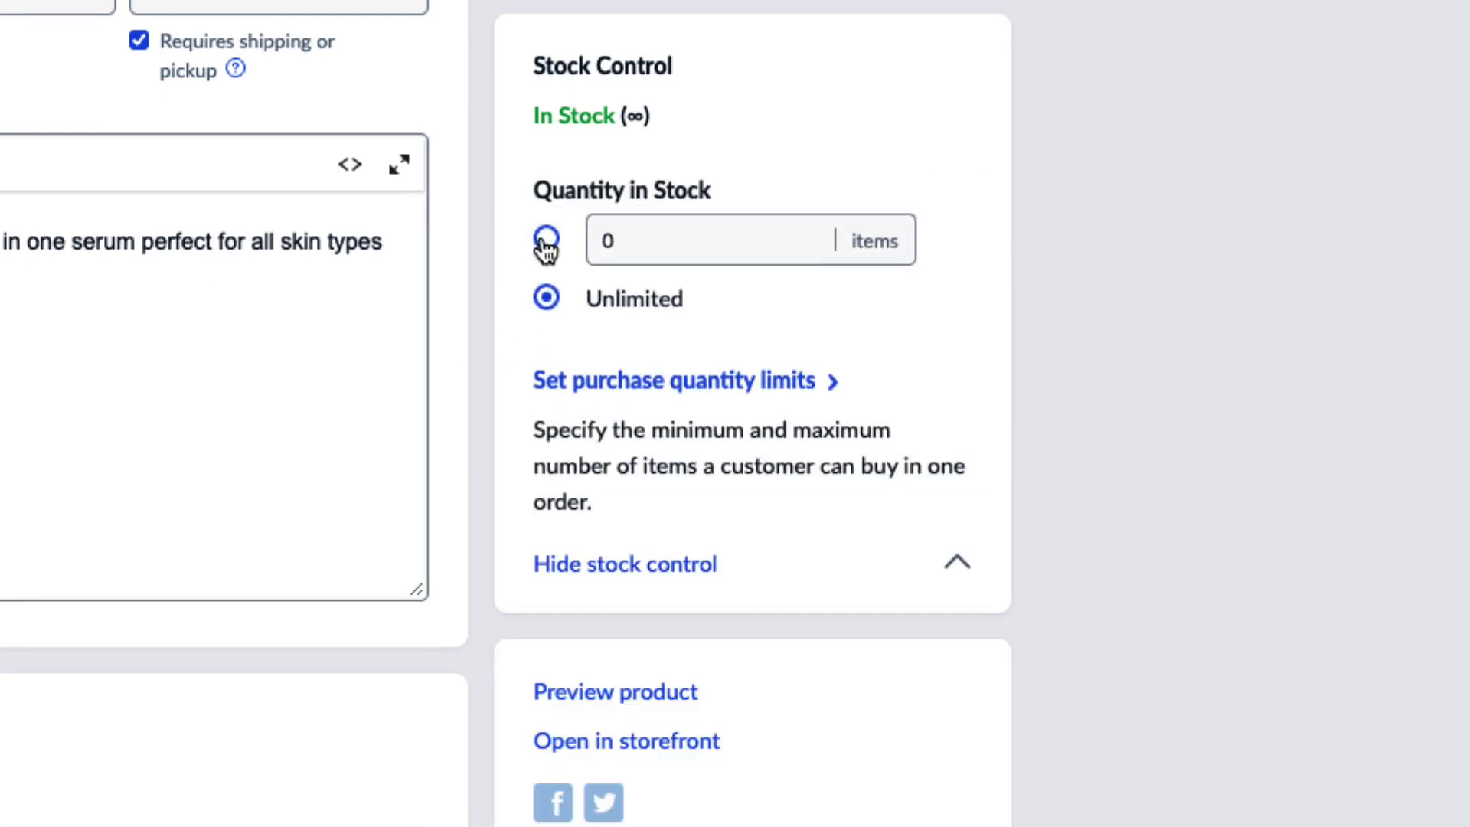
left_click(546, 239)
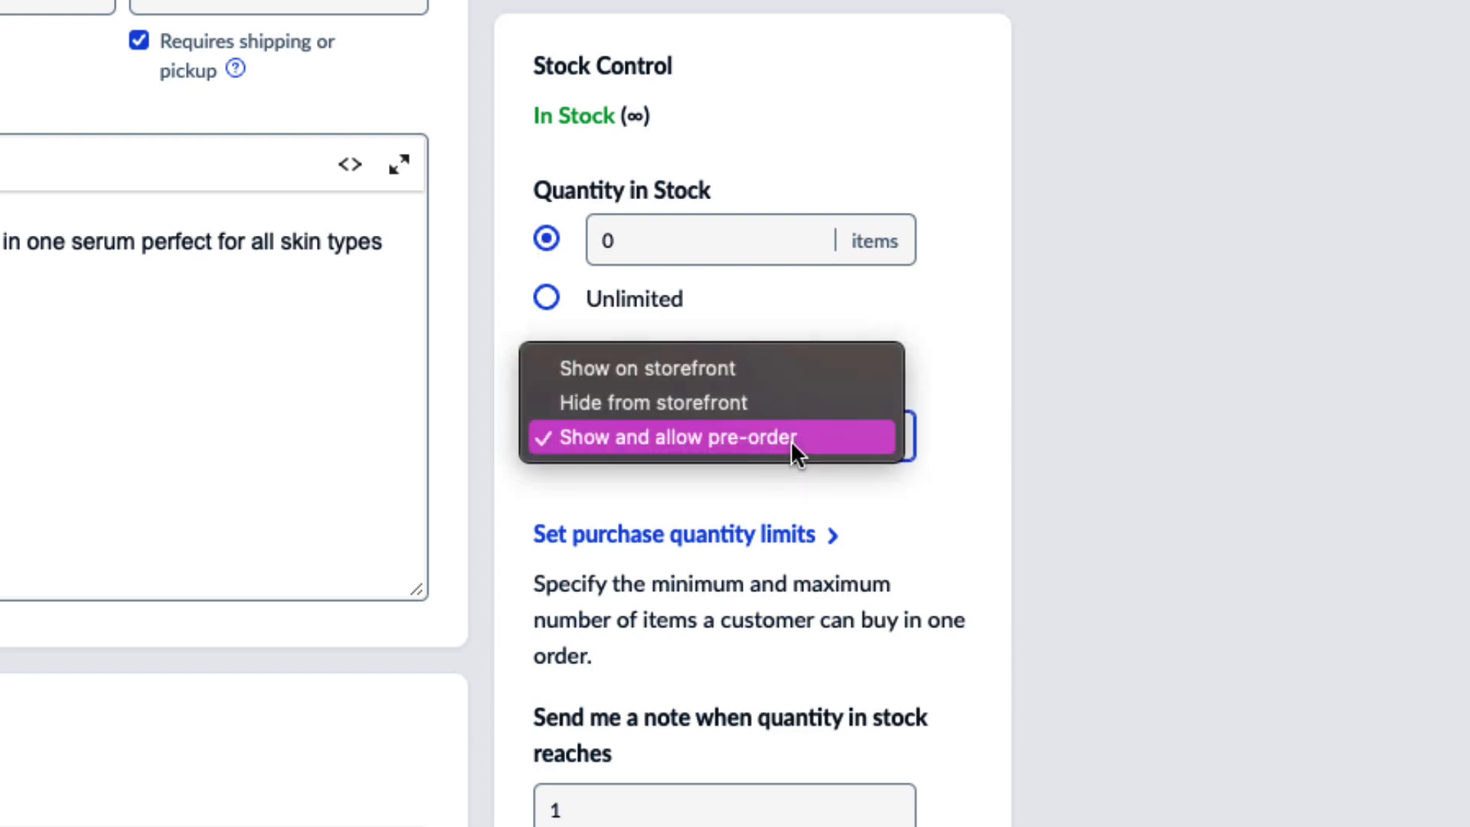
left_click(673, 437)
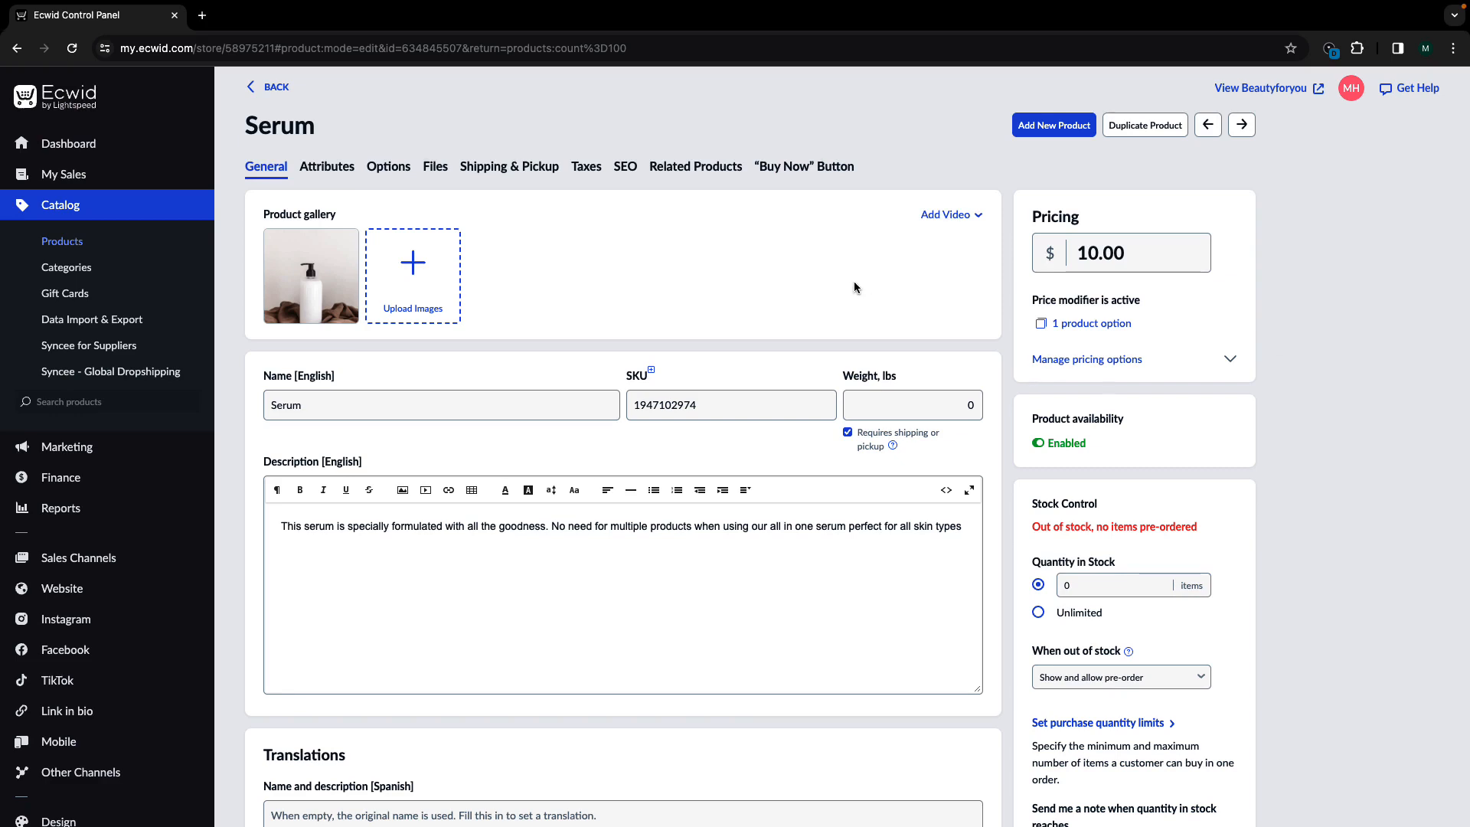
Edit the Large (20oz) variation's stock quantity to allow pre-order when out of stock
left_click(389, 166)
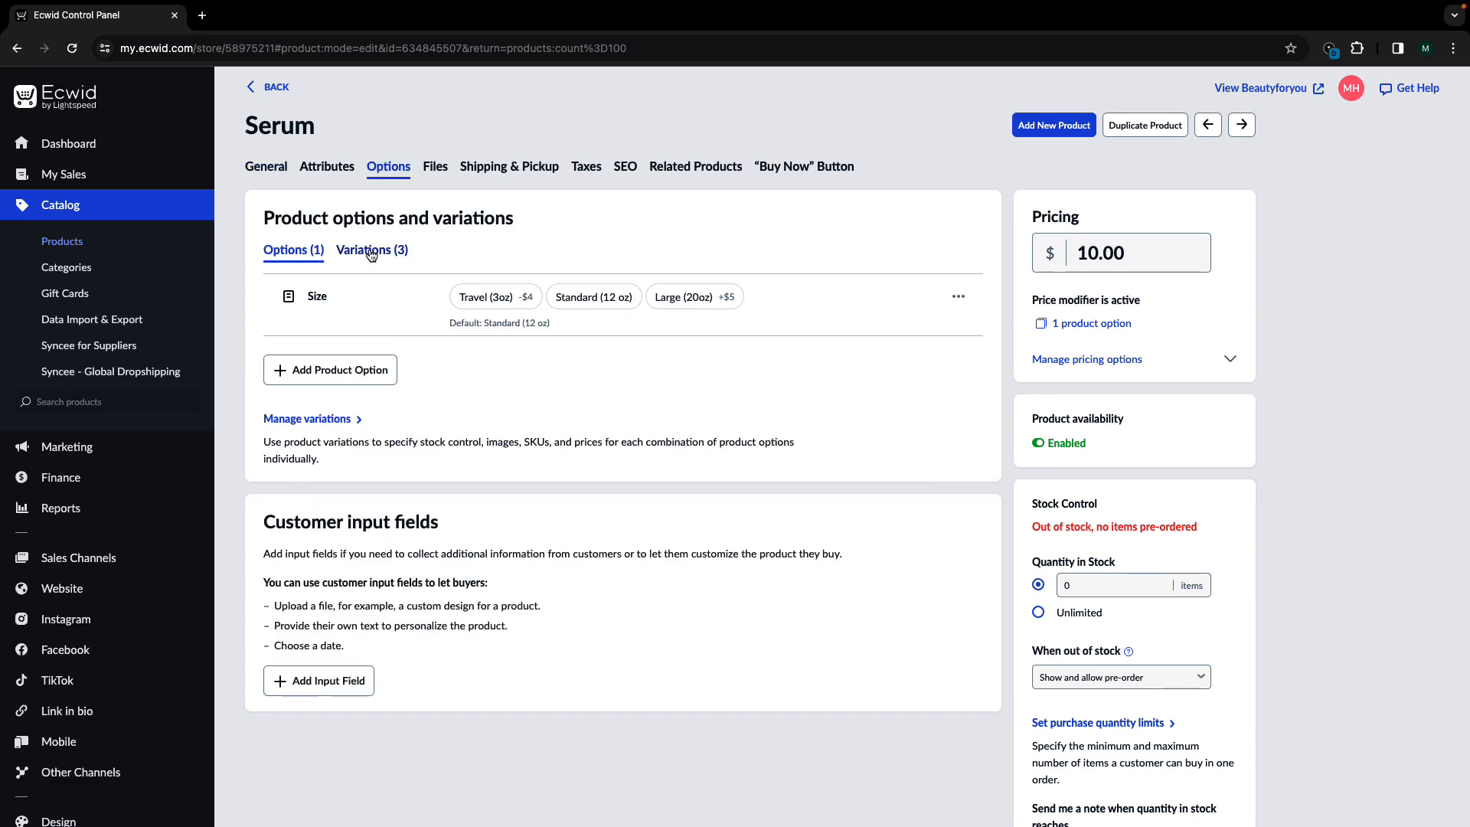
left_click(371, 250)
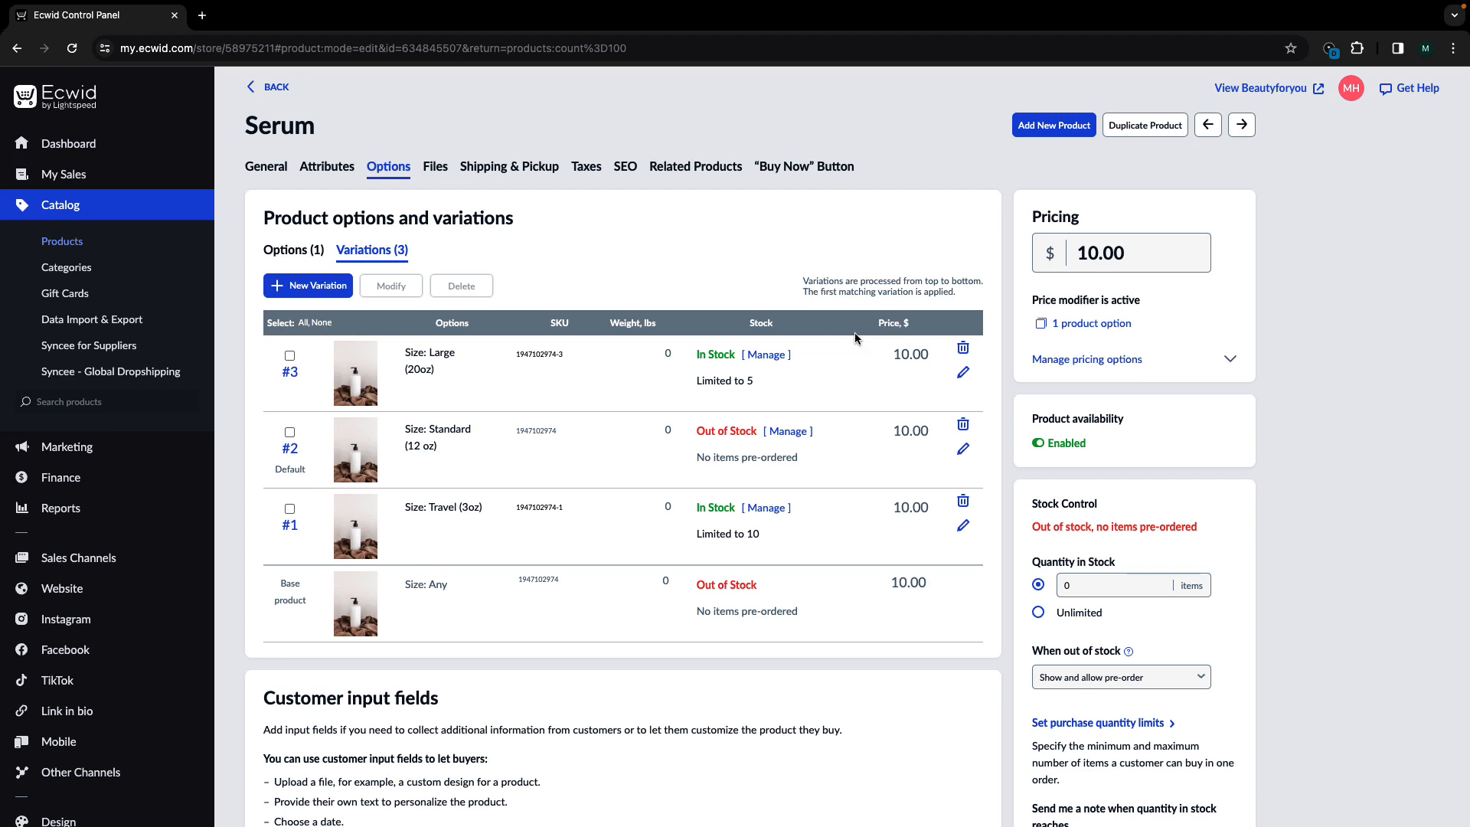
left_click(961, 372)
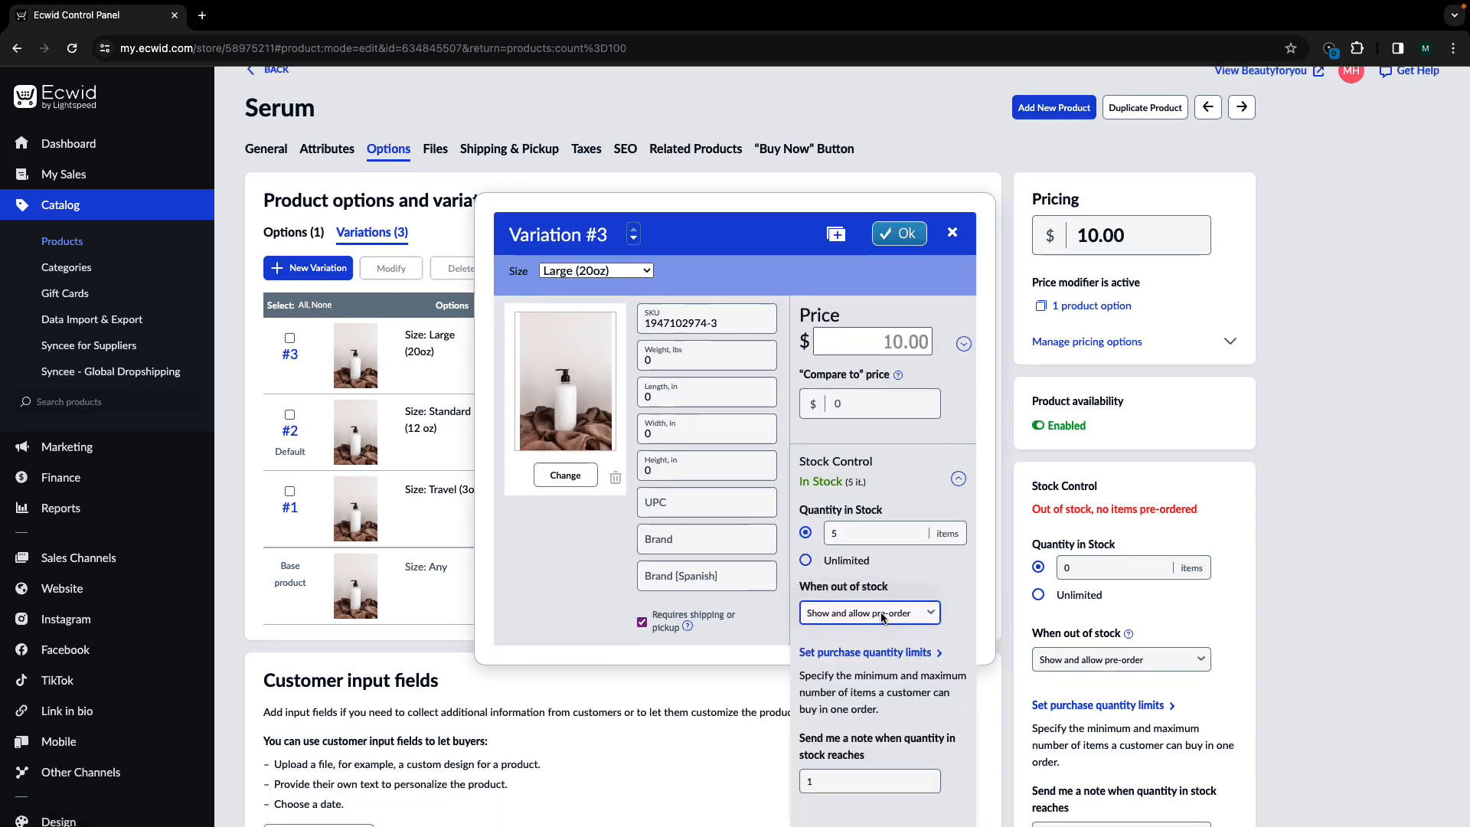
type("d")
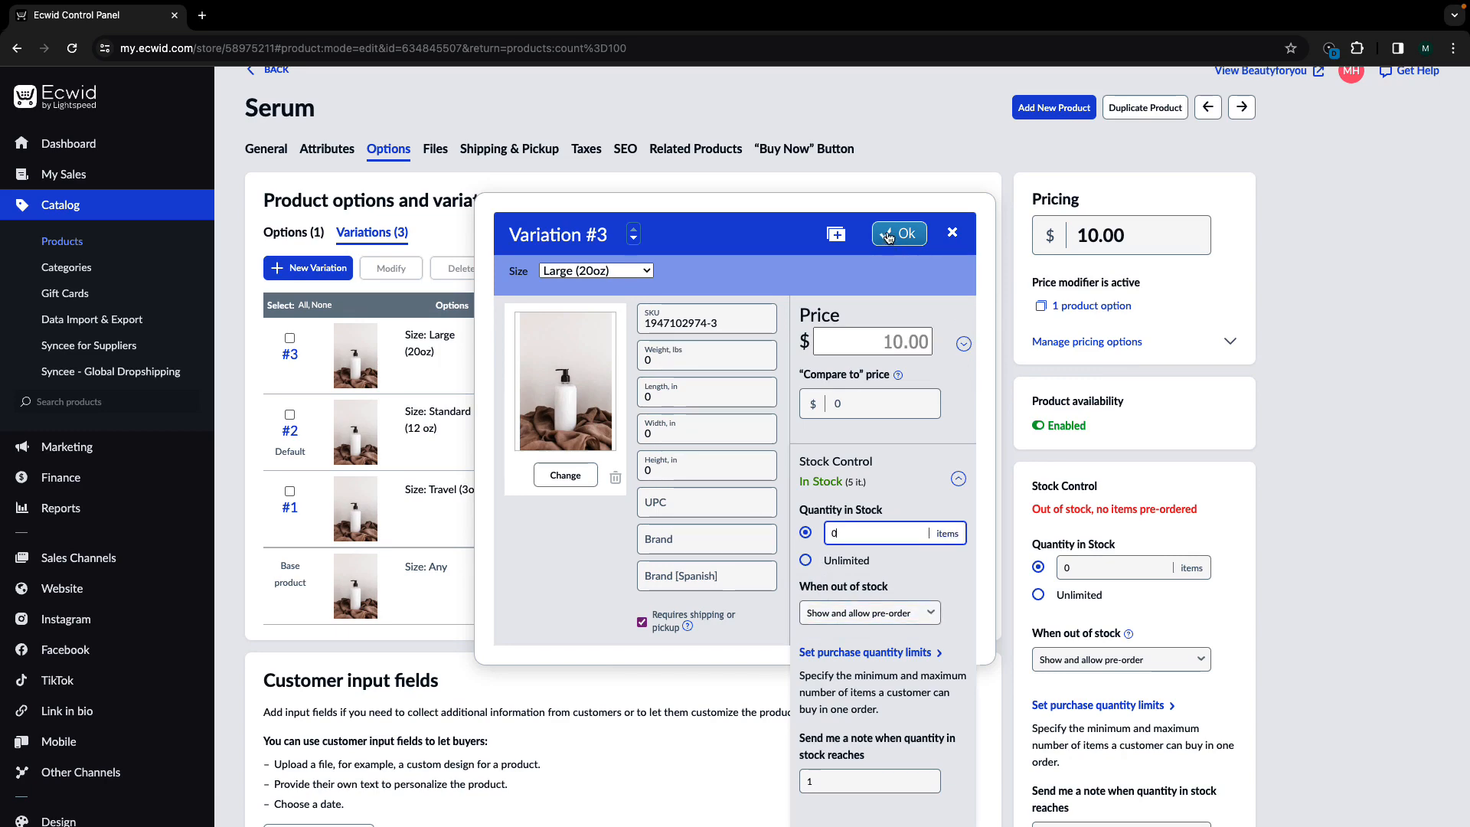